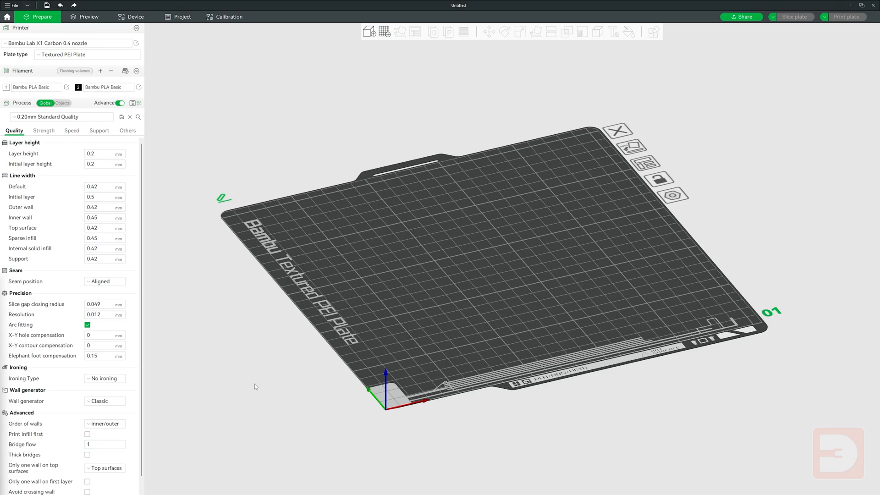
Step: Add the 3DBenchy model to the empty build plate from its context menu
{"action": "right_click", "coordinate": [463, 254]}
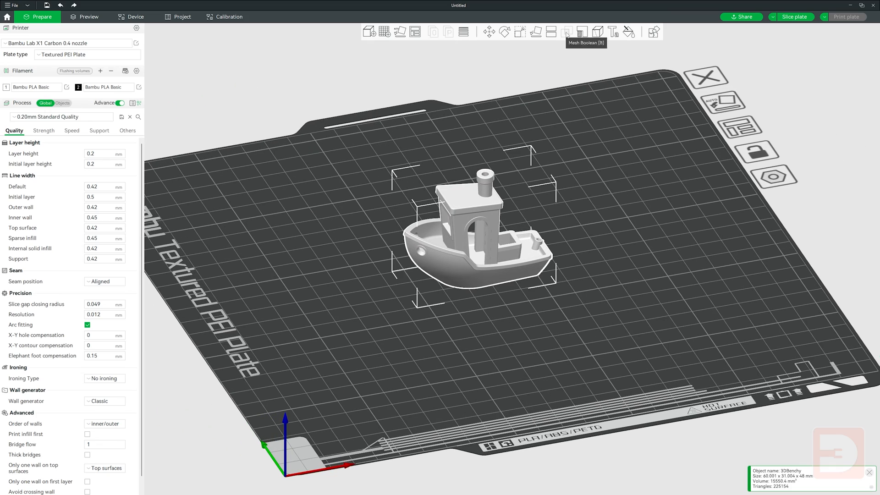
{"action": "mouse_move", "coordinate": [597, 172]}
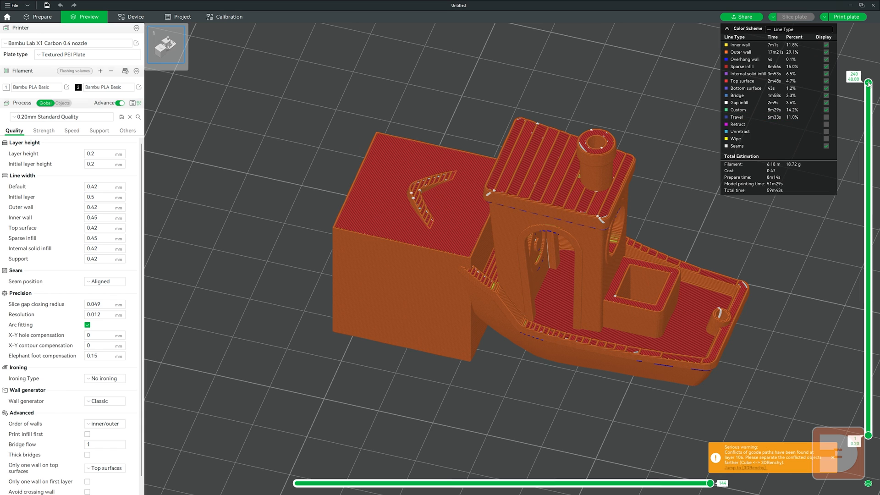
Step: Scrub the Preview layer slider down through the Benchy and cube and back to the top, then return to Prepare
{"action": "left_click_drag", "start_coordinate": [872, 82], "coordinate": [871, 163]}
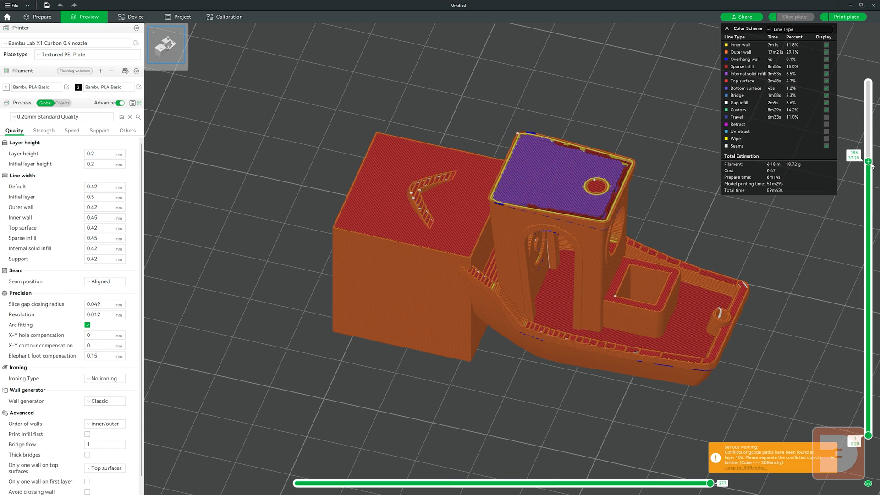
{"action": "left_click_drag", "start_coordinate": [868, 161], "coordinate": [868, 257]}
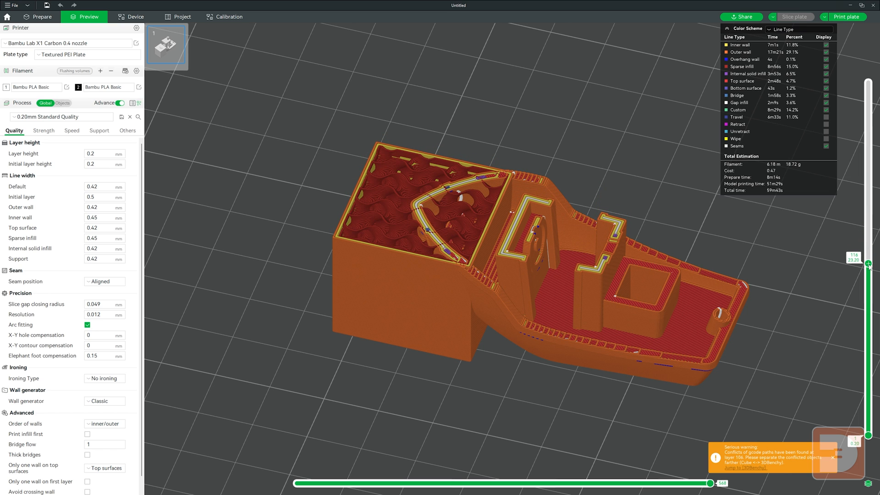
{"action": "left_click_drag", "start_coordinate": [870, 264], "coordinate": [869, 76]}
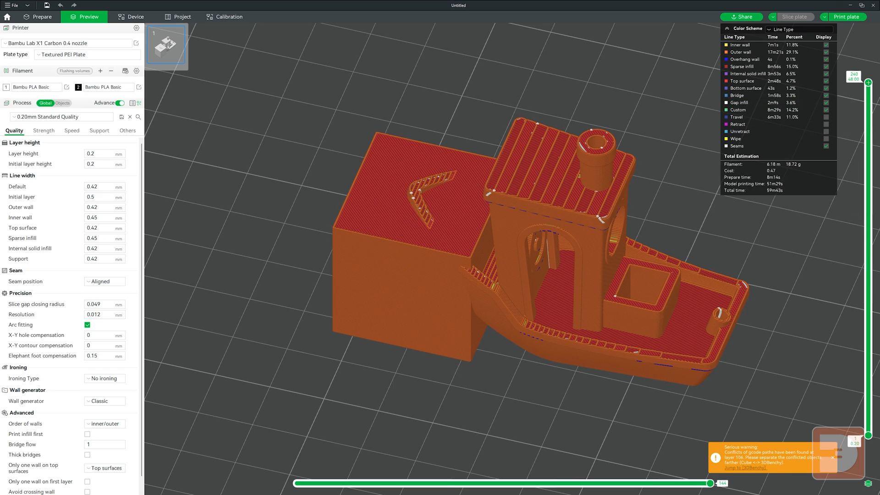
{"action": "left_click", "coordinate": [41, 17]}
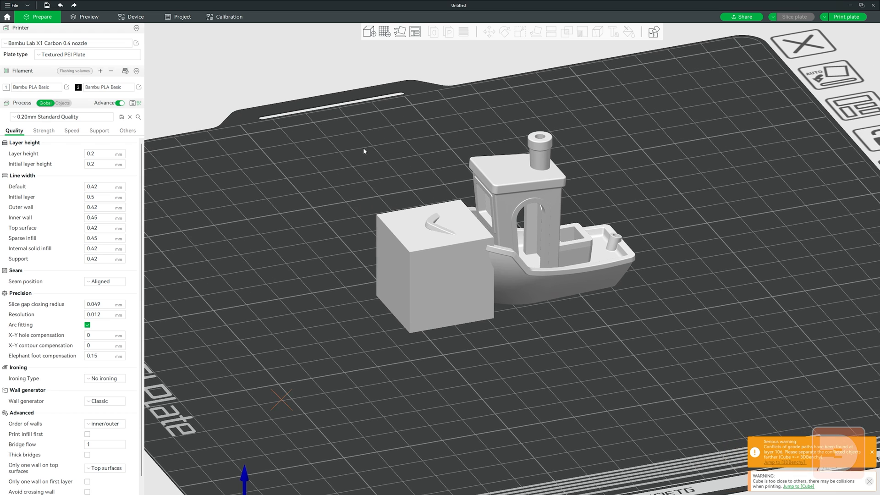
Step: Select both the Benchy and cube and combine them into one assembly
{"action": "key", "text": "ctrl+a"}
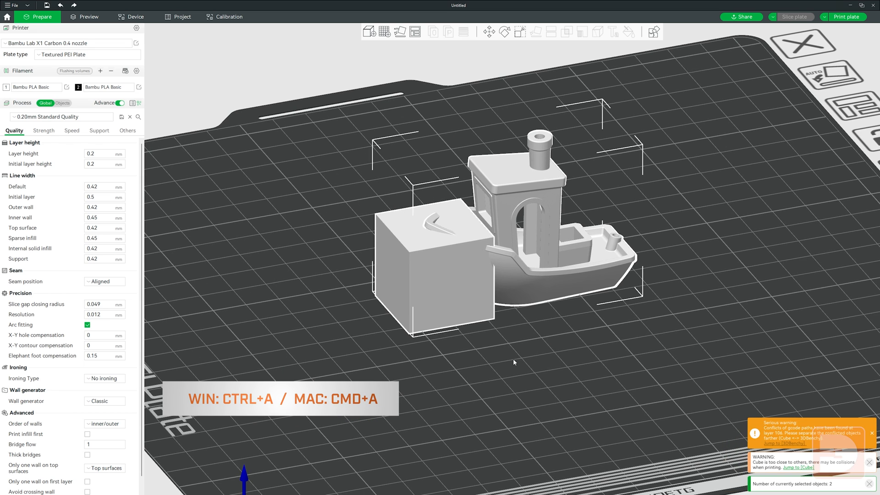
{"action": "right_click", "coordinate": [513, 349]}
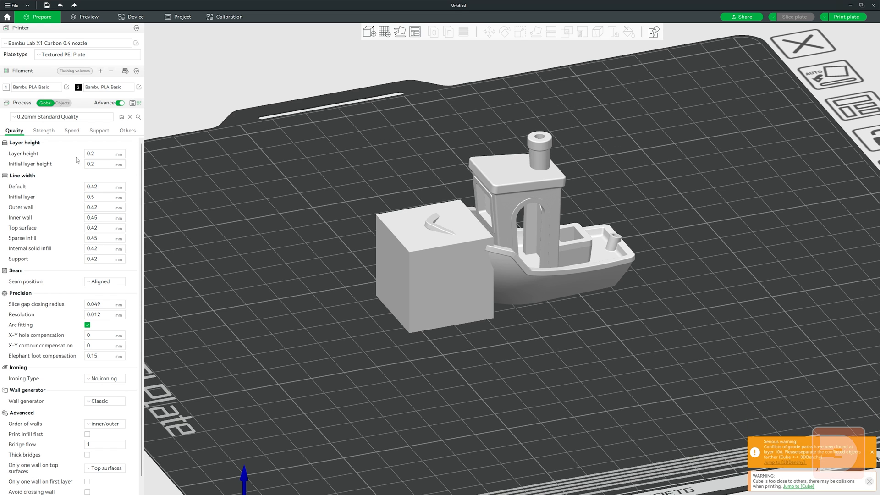
{"action": "left_click", "coordinate": [64, 103]}
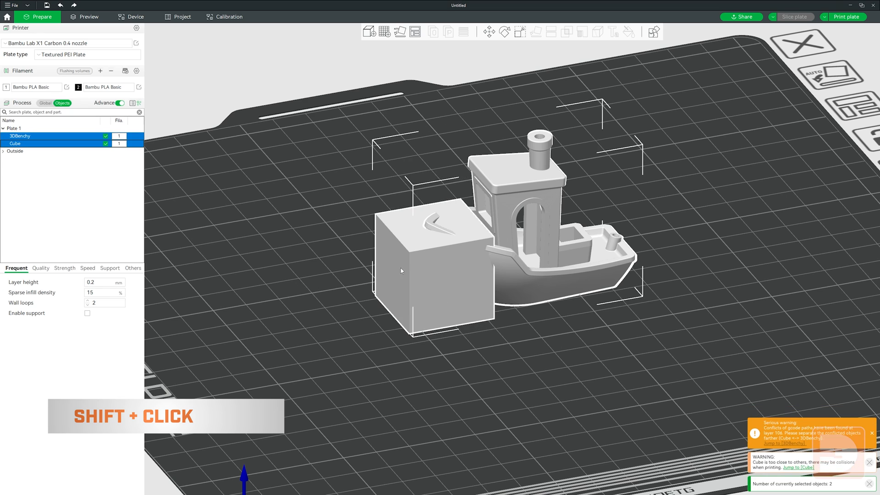
{"action": "right_click", "coordinate": [445, 263]}
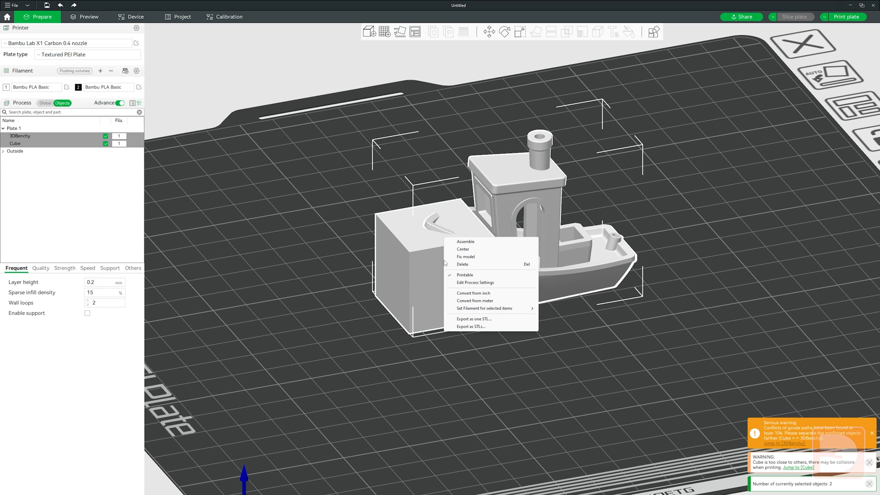
{"action": "left_click", "coordinate": [465, 242]}
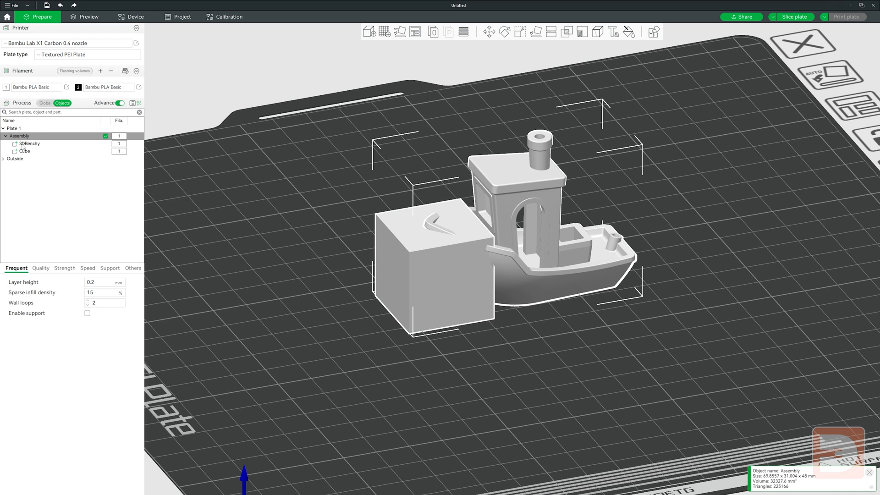
{"action": "mouse_move", "coordinate": [236, 205]}
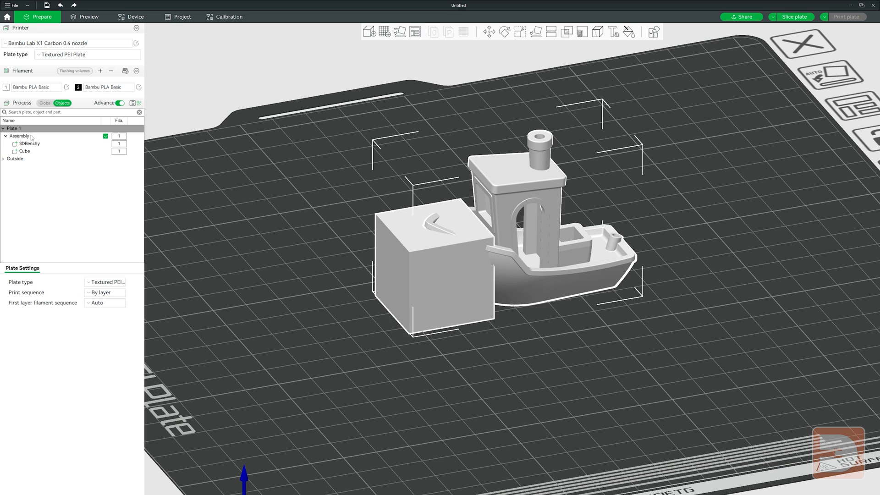
Step: Inspect the Assembly in the object list and return Benchy and cube to separate objects
{"action": "left_click", "coordinate": [20, 135]}
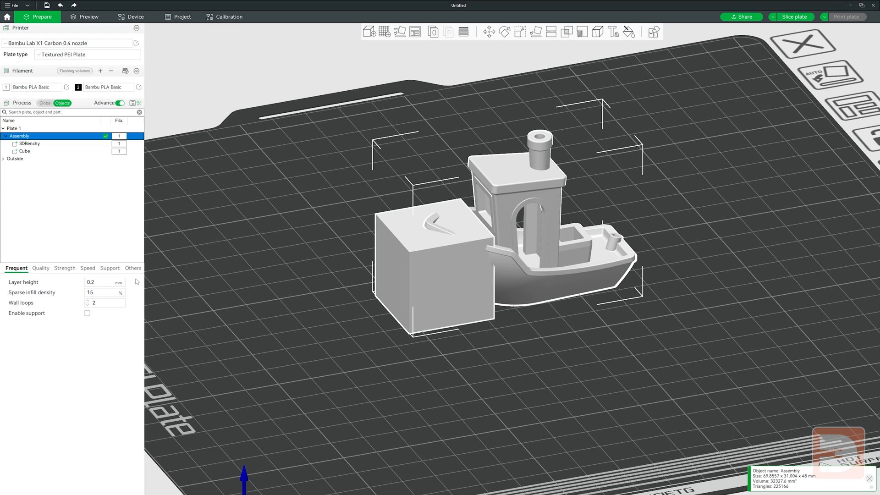
{"action": "left_click", "coordinate": [29, 143]}
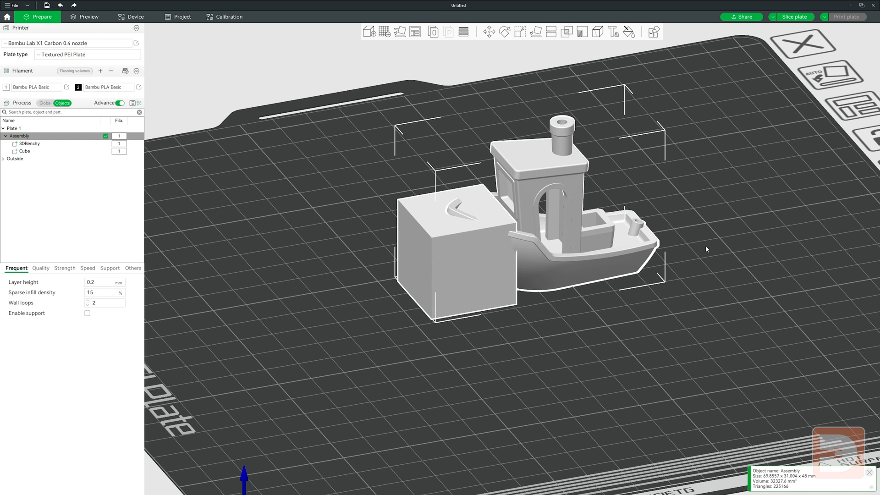
{"action": "left_click", "coordinate": [30, 144]}
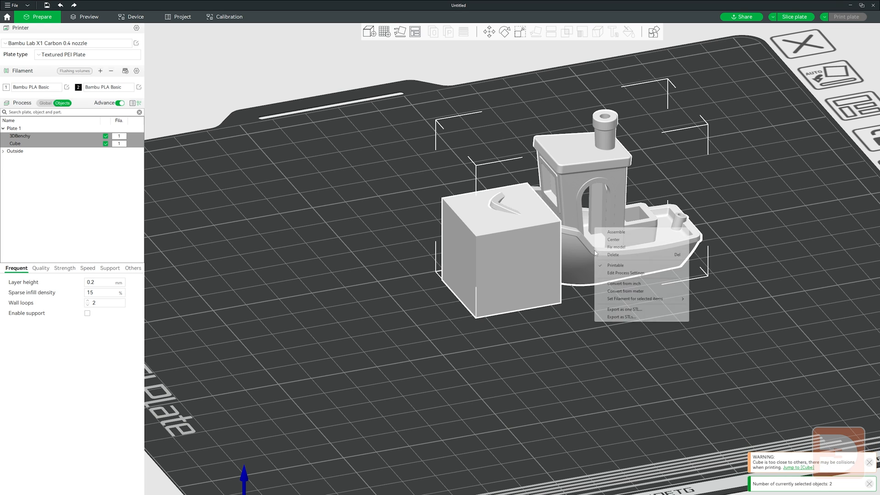
Step: Assemble the Benchy and cube again, slice, and view the assembly's toolpaths at a lower layer
{"action": "left_click", "coordinate": [616, 232]}
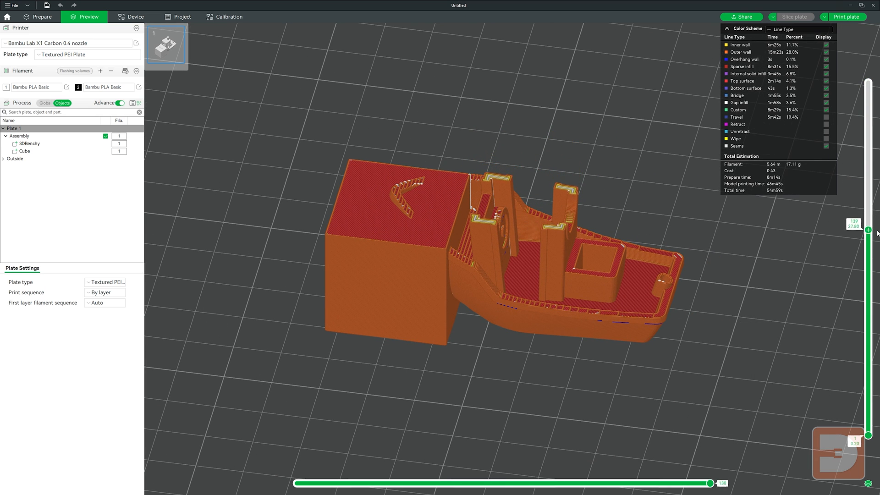
{"action": "left_click_drag", "start_coordinate": [869, 232], "coordinate": [869, 278]}
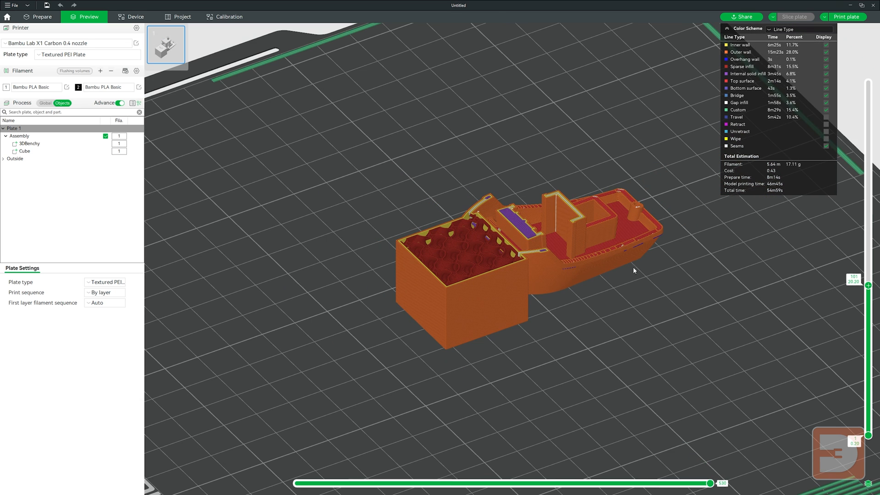
{"action": "left_click", "coordinate": [42, 16]}
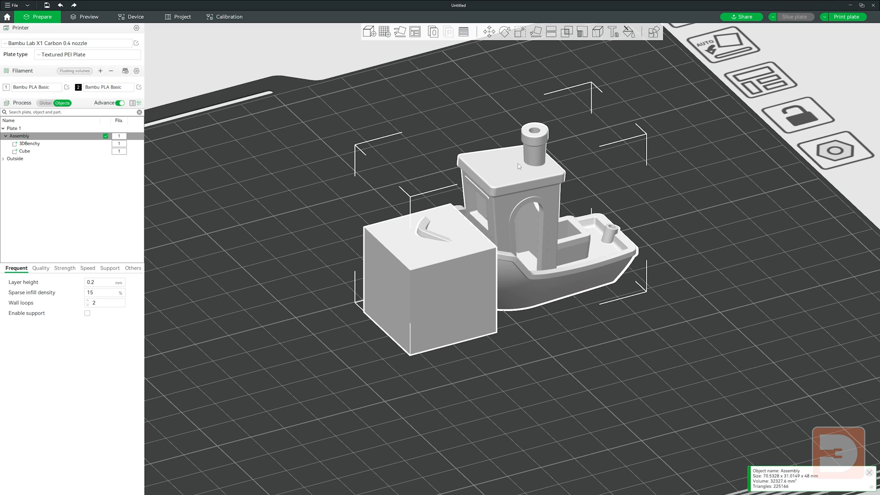
{"action": "mouse_move", "coordinate": [567, 31]}
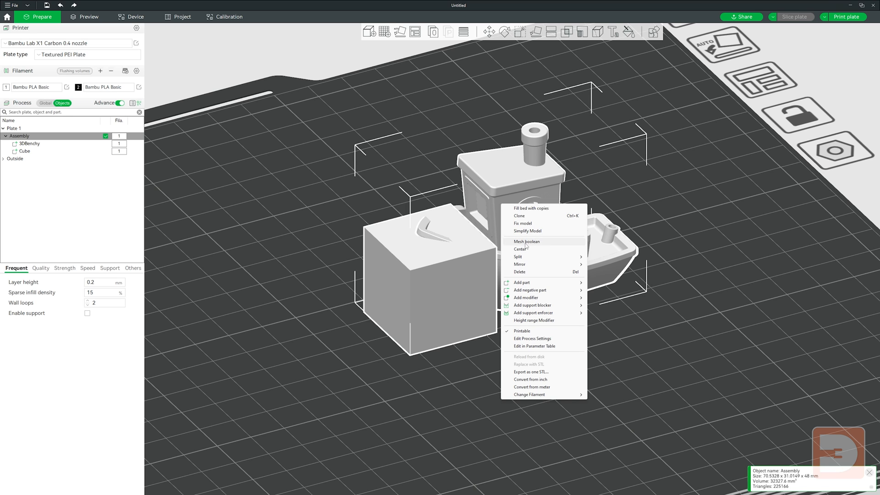
Step: Attempt a mesh boolean on the whole assembly, get the mesh error, and bring up the boolean tool set to Union
{"action": "left_click", "coordinate": [527, 241]}
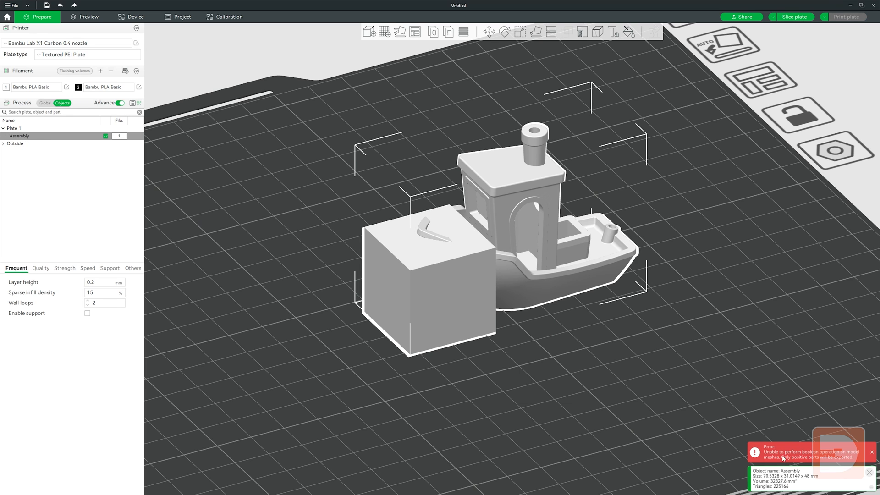
{"action": "mouse_move", "coordinate": [767, 163]}
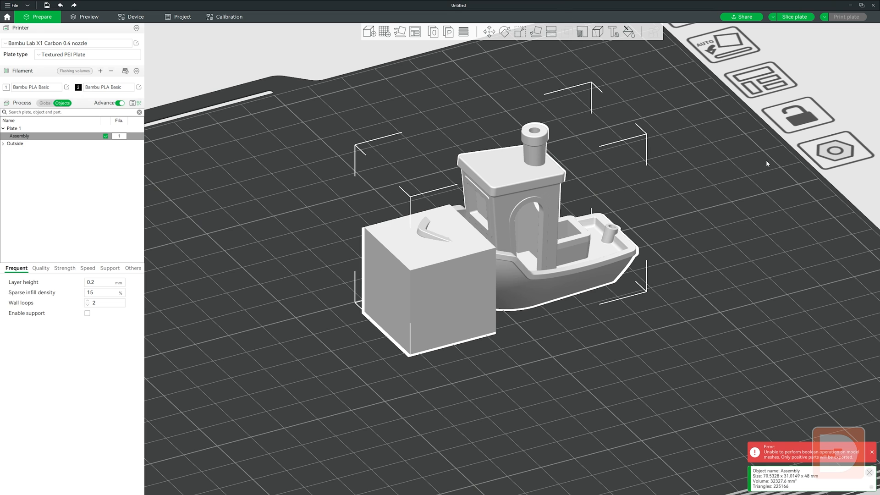
{"action": "mouse_move", "coordinate": [647, 116]}
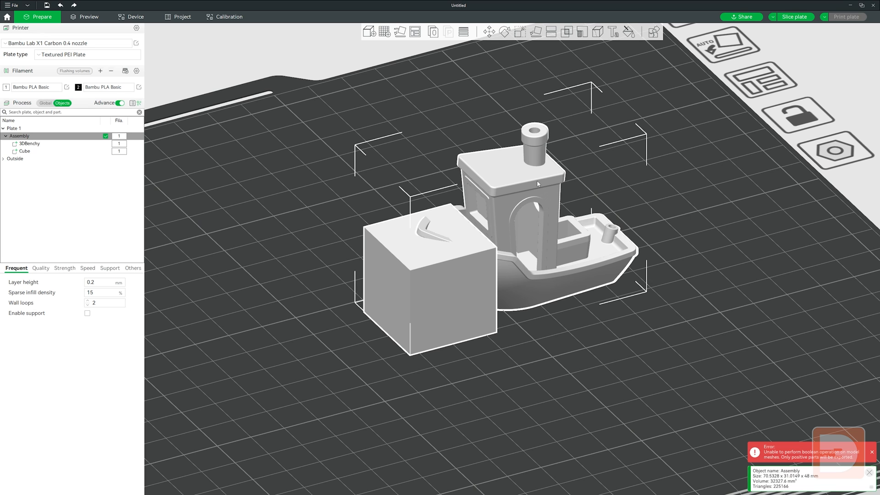
{"action": "left_click", "coordinate": [872, 452]}
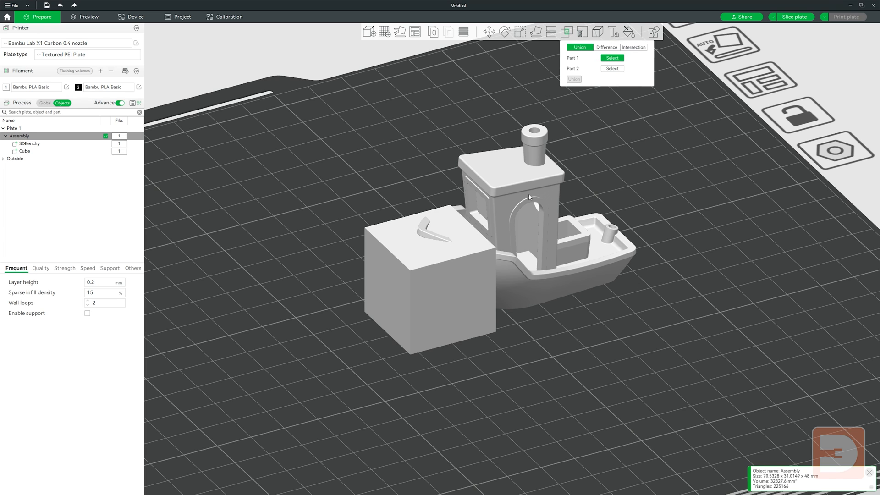
{"action": "left_click", "coordinate": [613, 57]}
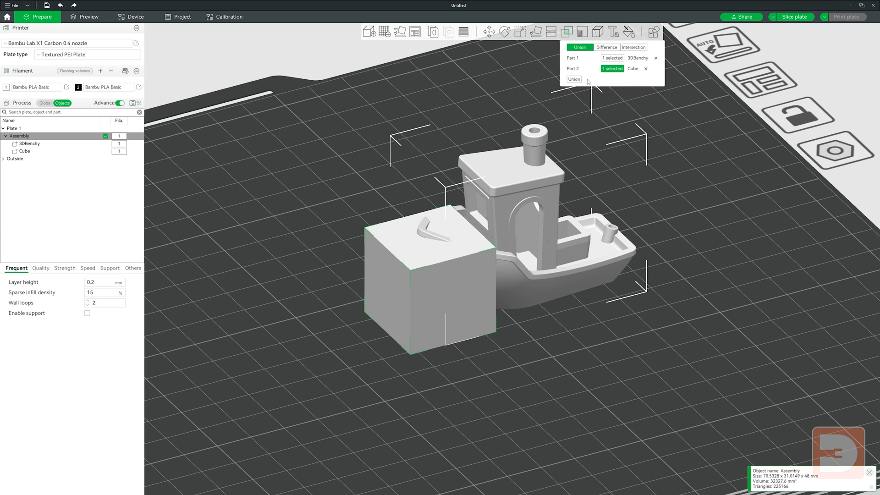
{"action": "mouse_move", "coordinate": [720, 210]}
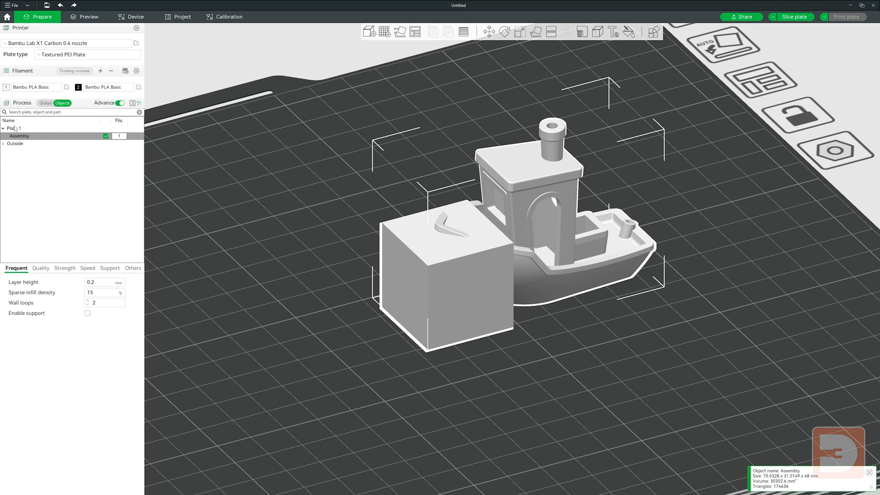
{"action": "left_click", "coordinate": [19, 136]}
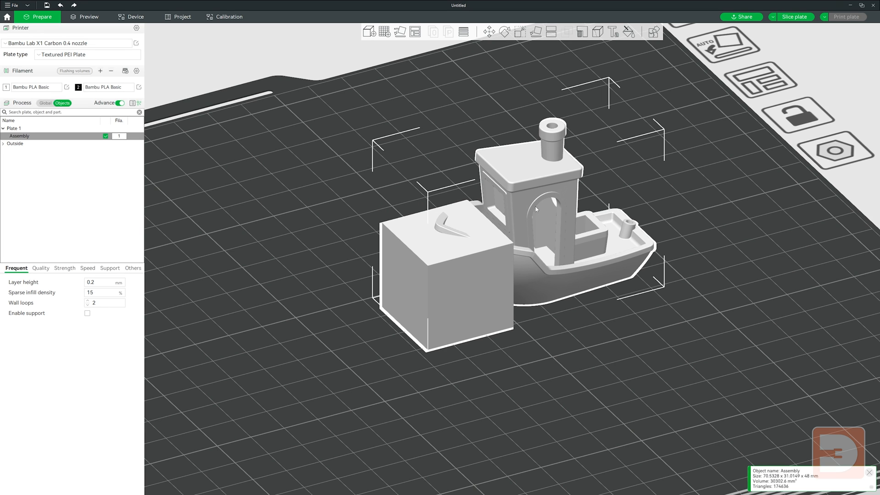
{"action": "mouse_move", "coordinate": [38, 143]}
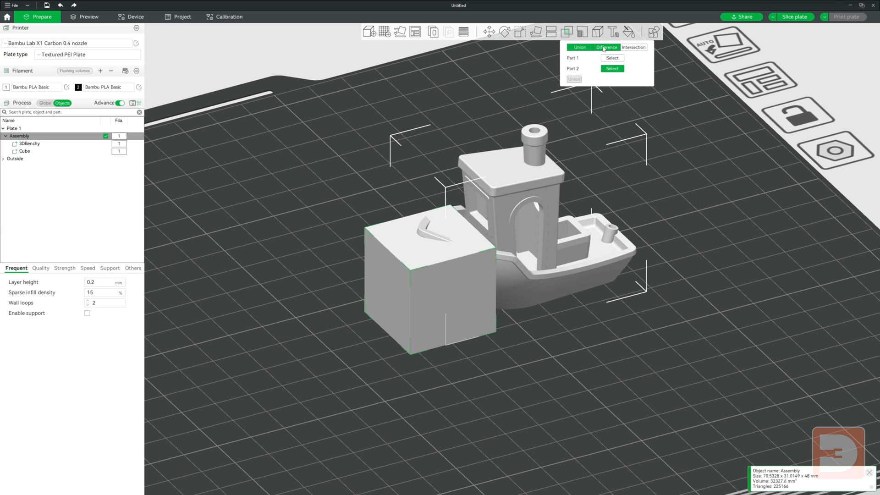
Step: Run a mesh Difference subtracting the 3DBenchy from the Cube
{"action": "left_click", "coordinate": [606, 47]}
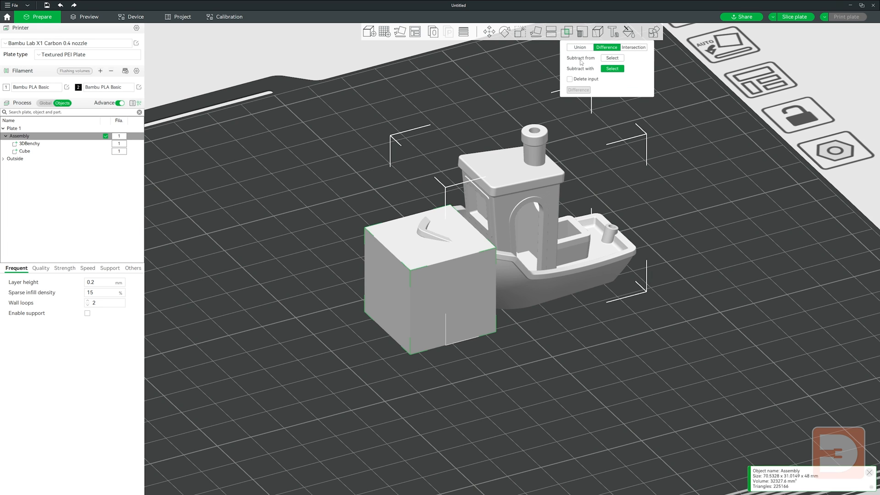
{"action": "left_click", "coordinate": [612, 58]}
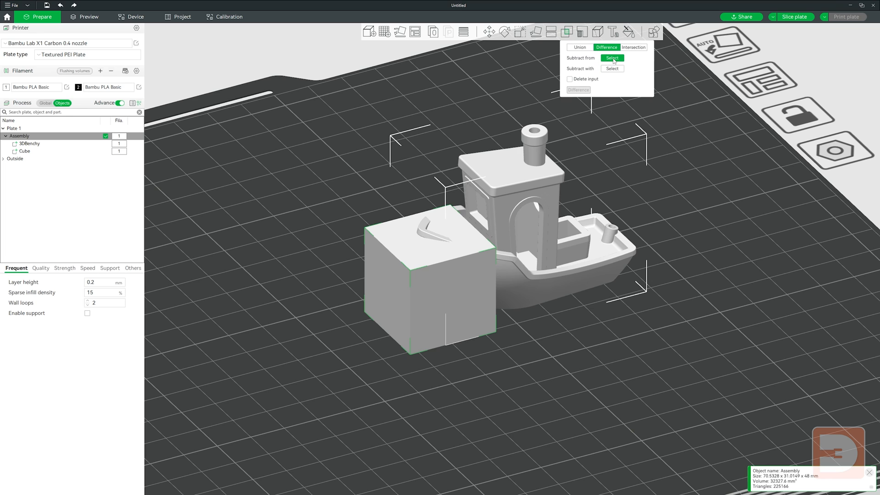
{"action": "mouse_move", "coordinate": [416, 268]}
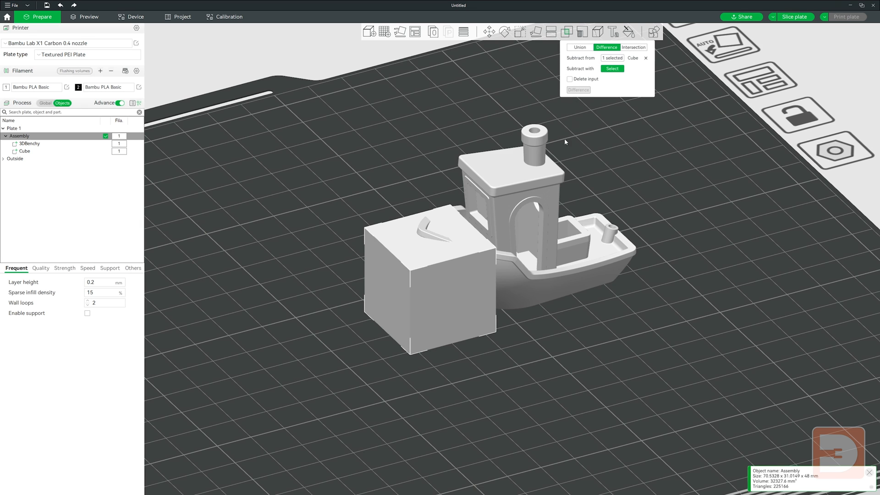
{"action": "left_click", "coordinate": [612, 68]}
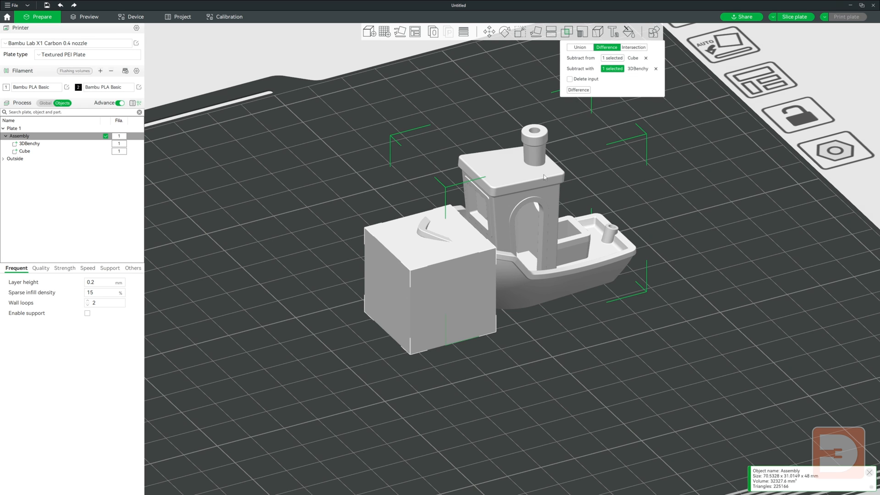
{"action": "left_click", "coordinate": [577, 89]}
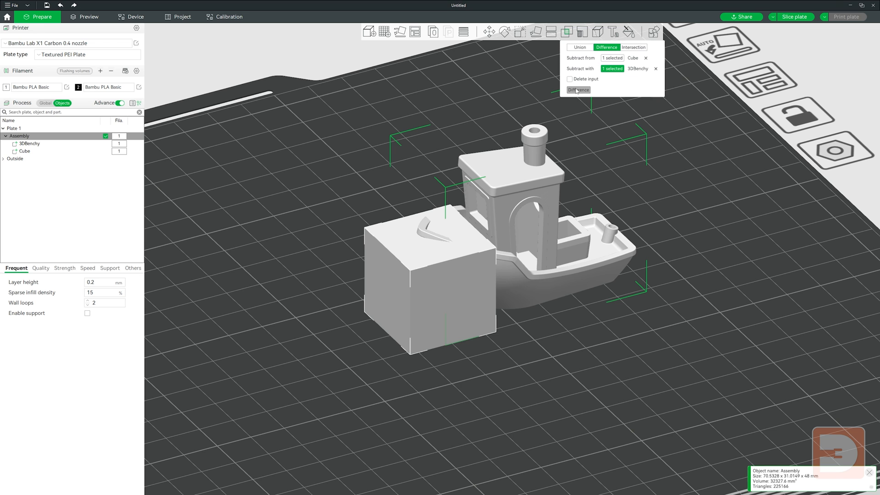
{"action": "mouse_move", "coordinate": [733, 240]}
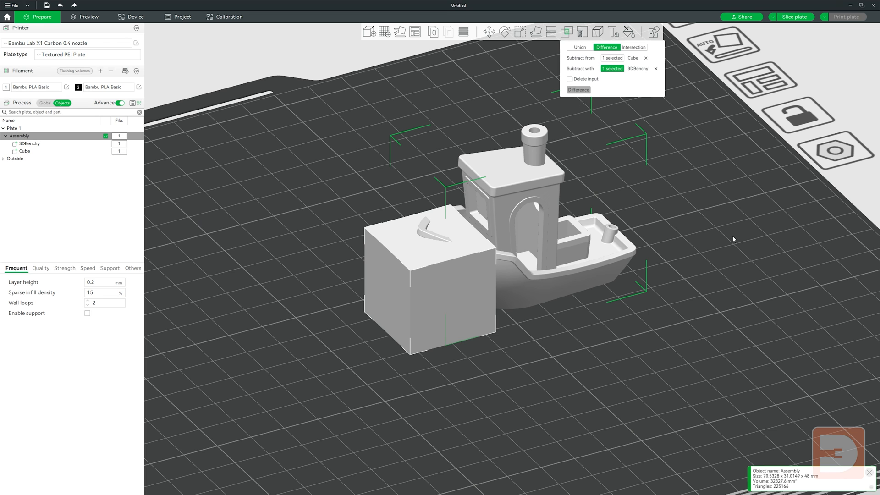
{"action": "left_click", "coordinate": [579, 89]}
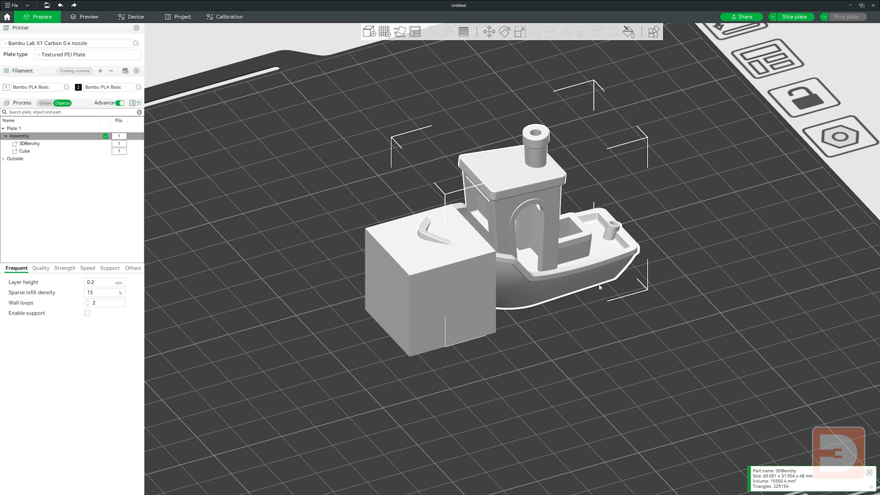
Step: Rerun the Cube minus 3DBenchy difference with Delete input enabled
{"action": "left_click", "coordinate": [567, 31]}
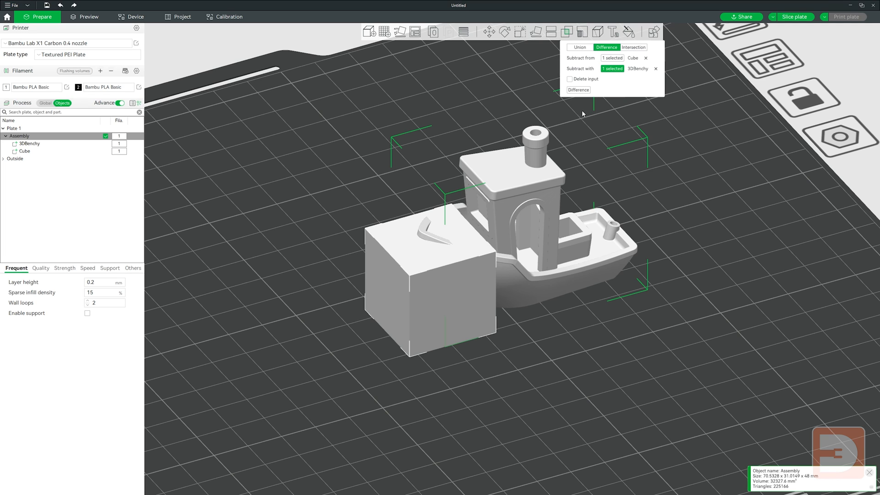
{"action": "left_click", "coordinate": [570, 79]}
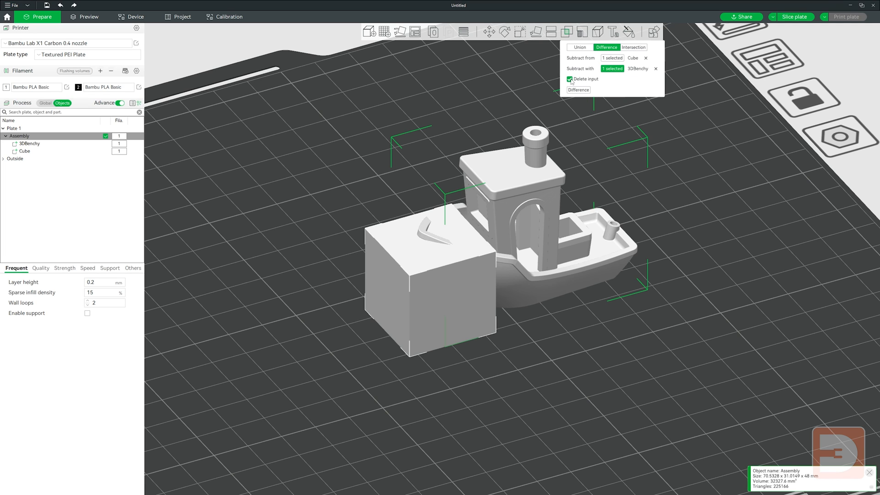
{"action": "mouse_move", "coordinate": [504, 202]}
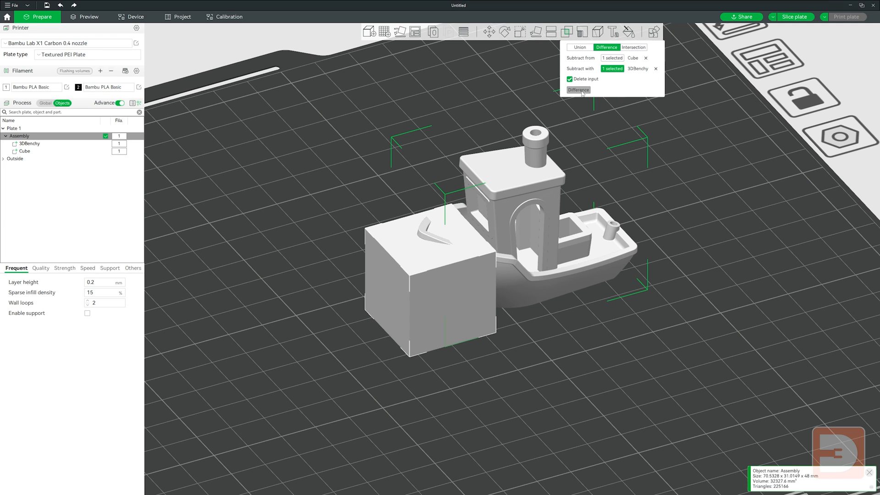
{"action": "left_click", "coordinate": [578, 90]}
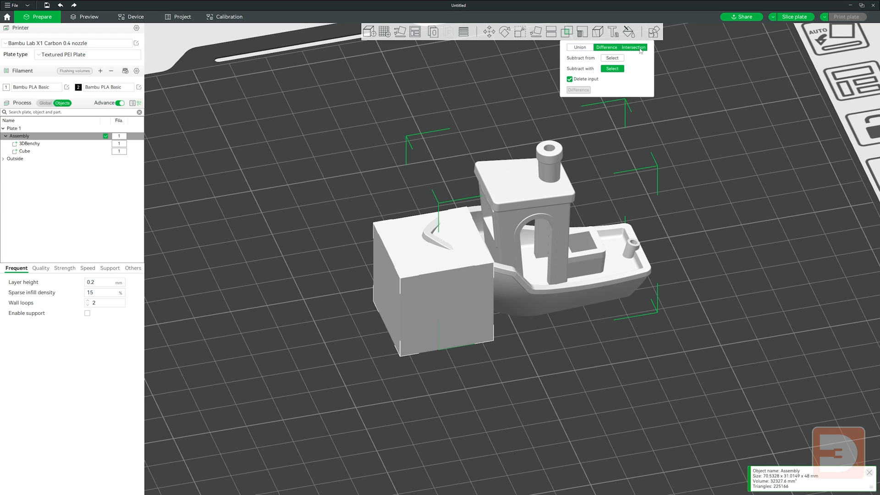
Step: Intersect the Cube with the 3DBenchy, producing a bow-shaped 'Cube - intersection' part
{"action": "left_click", "coordinate": [634, 47]}
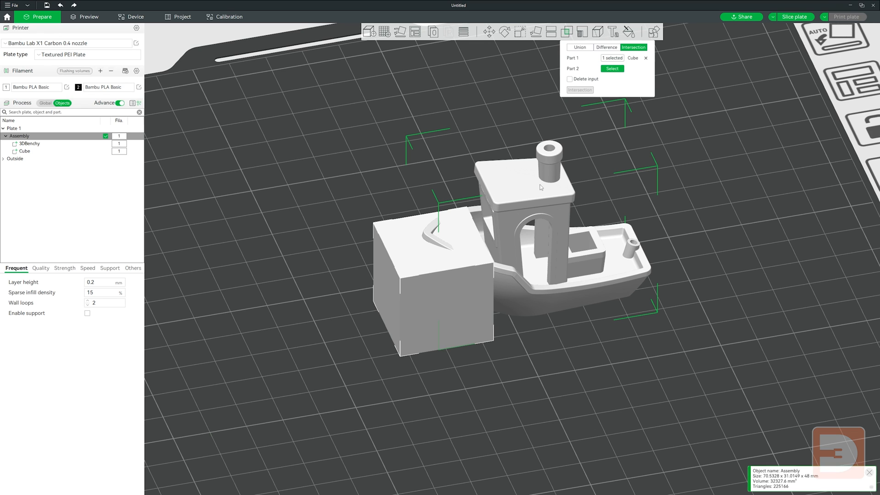
{"action": "left_click", "coordinate": [612, 69]}
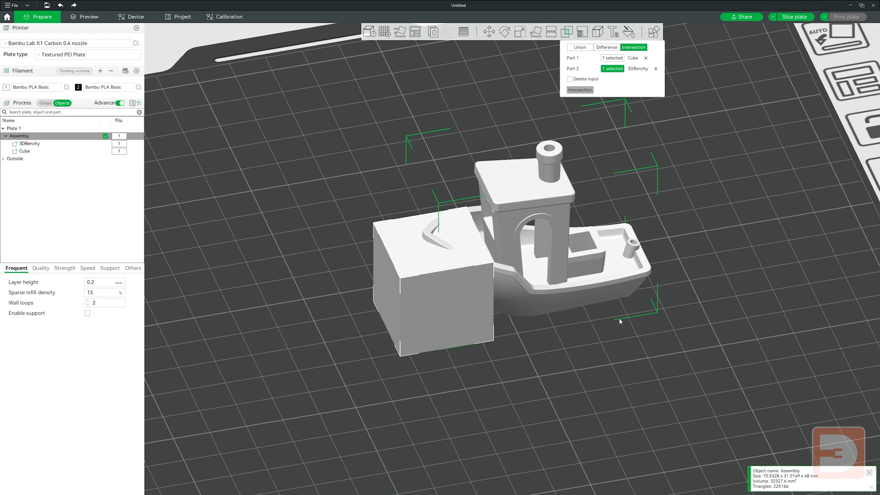
{"action": "left_click", "coordinate": [580, 90]}
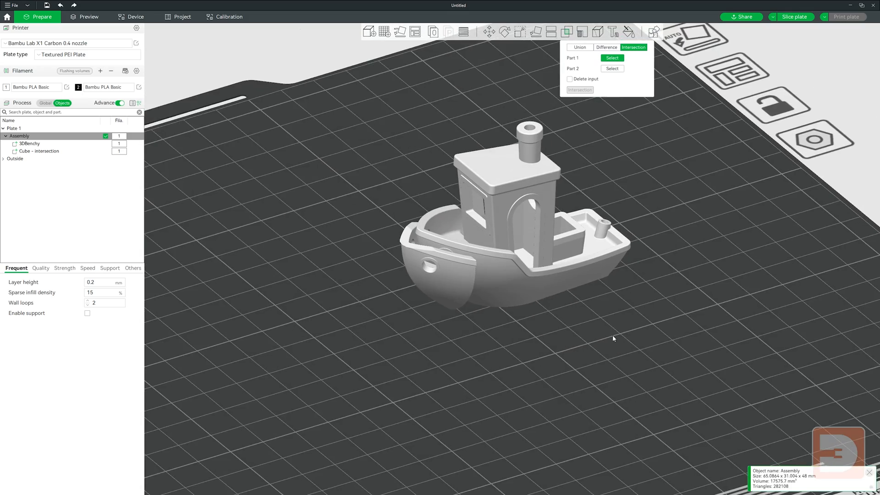
{"action": "left_click_drag", "start_coordinate": [611, 337], "coordinate": [506, 297]}
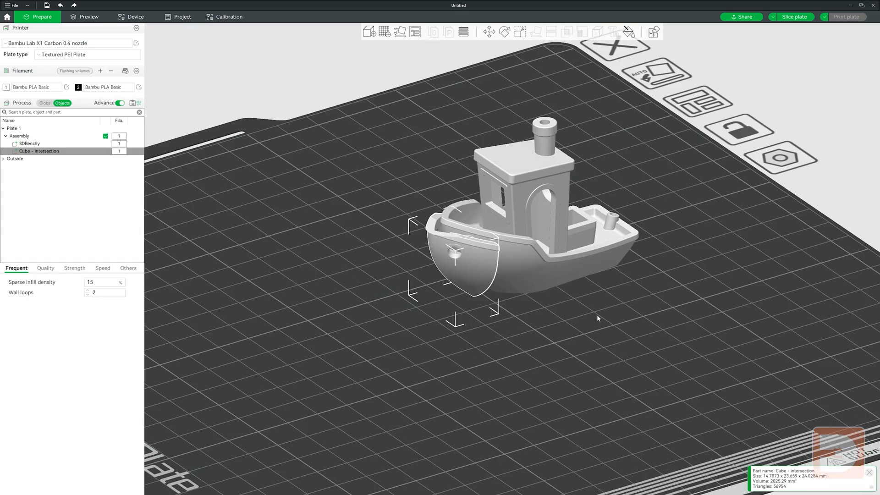
Step: Undo, then intersect the 3DBenchy with the Cube with Delete input, leaving only the bow piece
{"action": "left_click", "coordinate": [566, 31]}
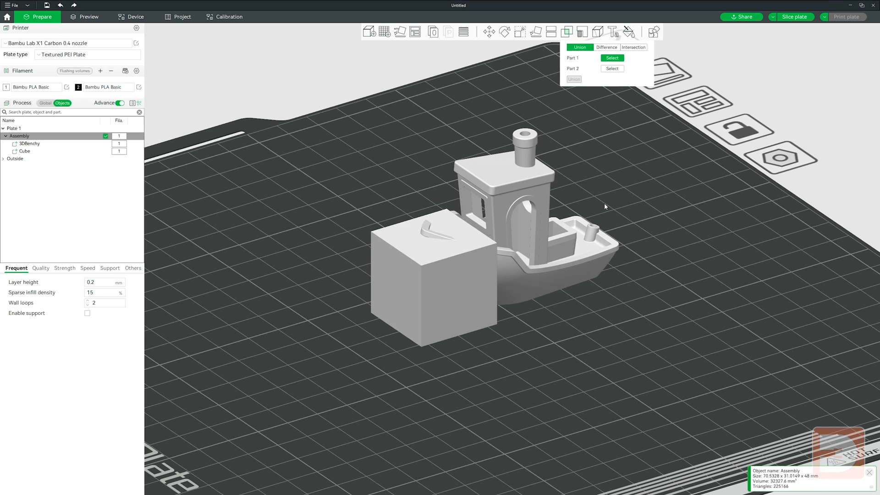
{"action": "left_click", "coordinate": [633, 46]}
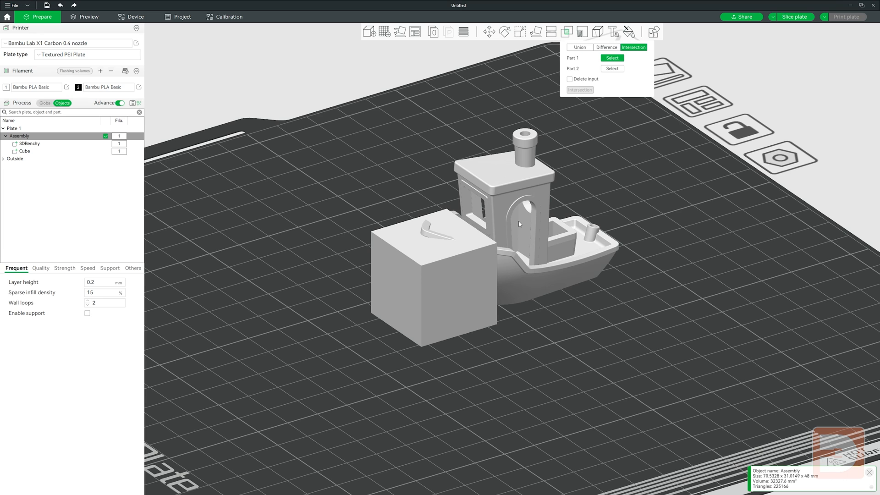
{"action": "left_click", "coordinate": [611, 58]}
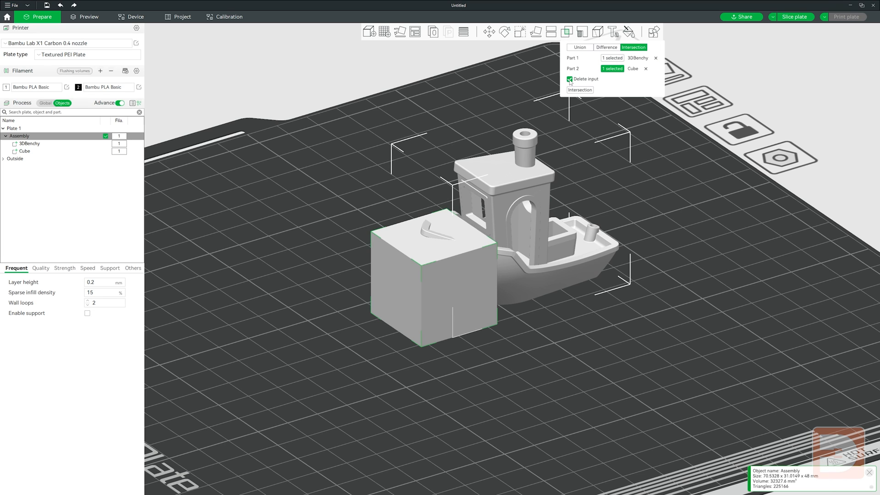
{"action": "mouse_move", "coordinate": [622, 252]}
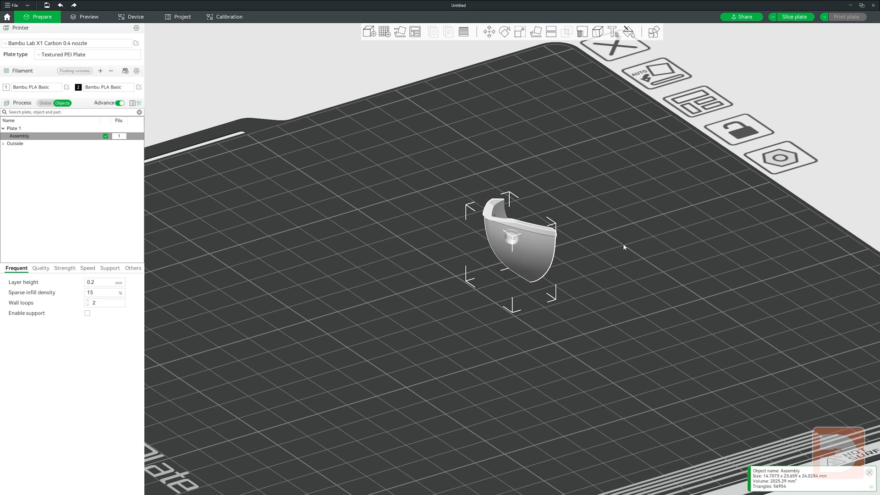
{"action": "mouse_move", "coordinate": [640, 237]}
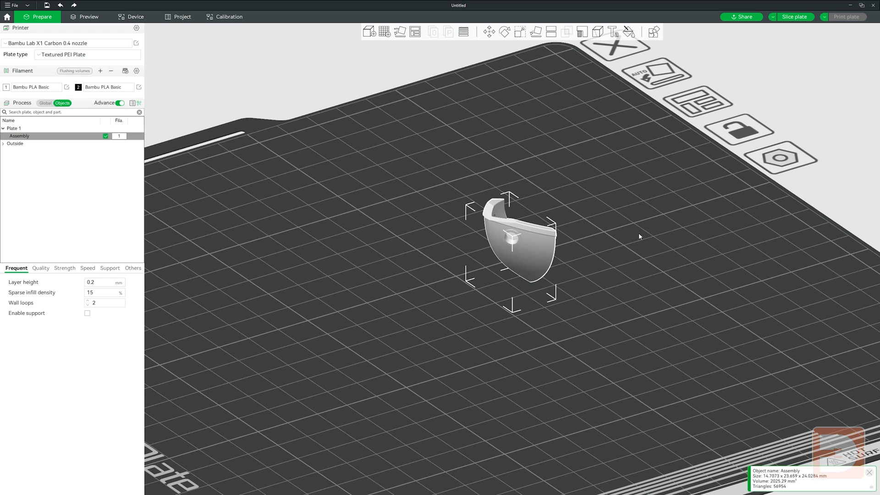
{"action": "left_click_drag", "start_coordinate": [639, 236], "coordinate": [550, 101]}
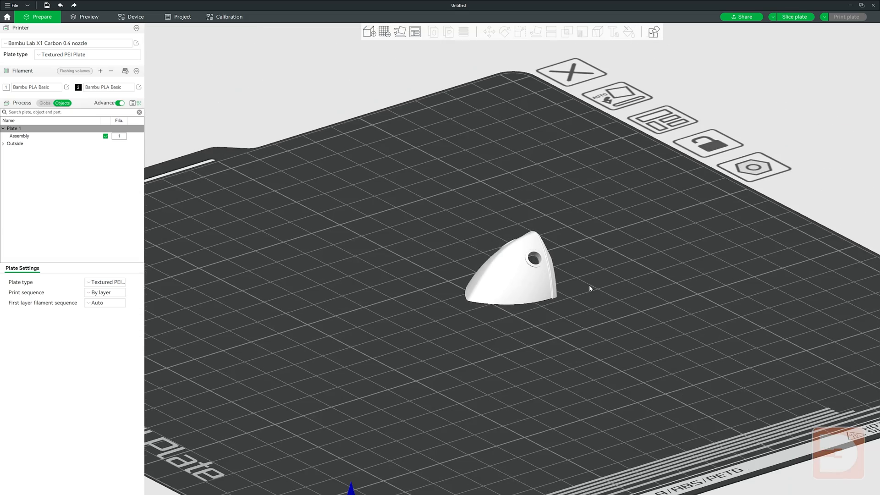
Step: Undo the intersection and open the saved Cali-Dragon_v1 project from the File menu
{"action": "left_click", "coordinate": [567, 32]}
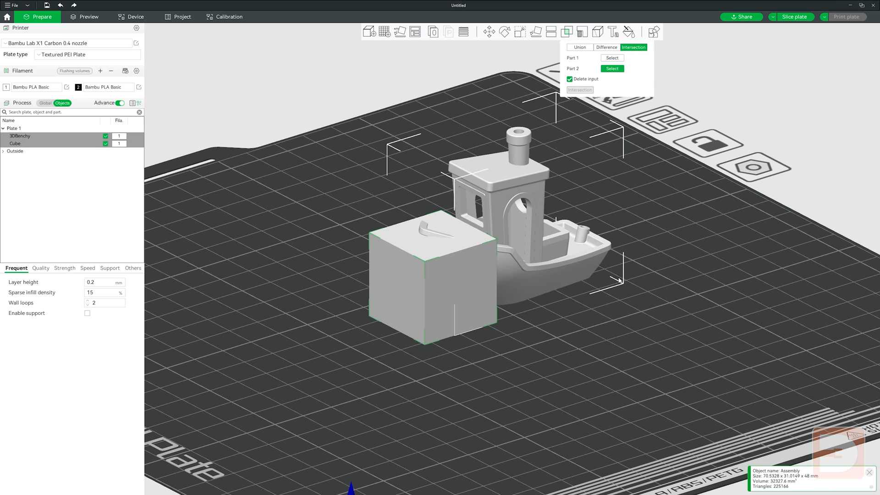
{"action": "left_click", "coordinate": [12, 6]}
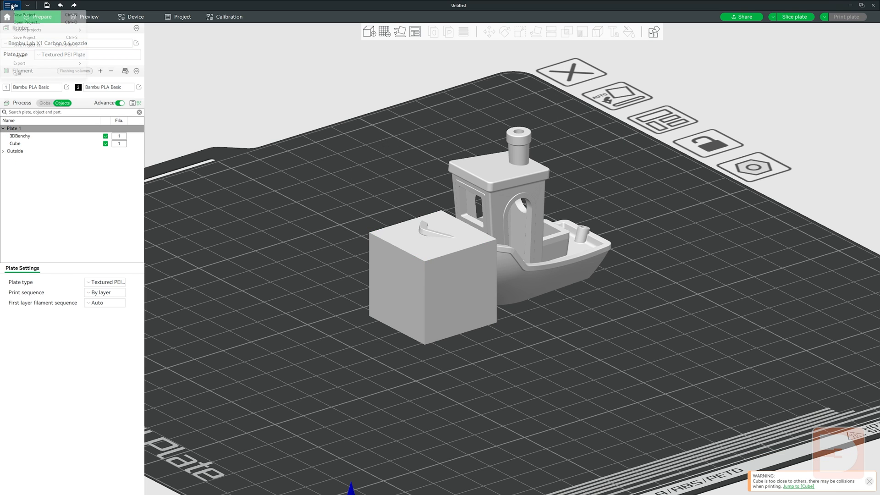
{"action": "left_click", "coordinate": [12, 6]}
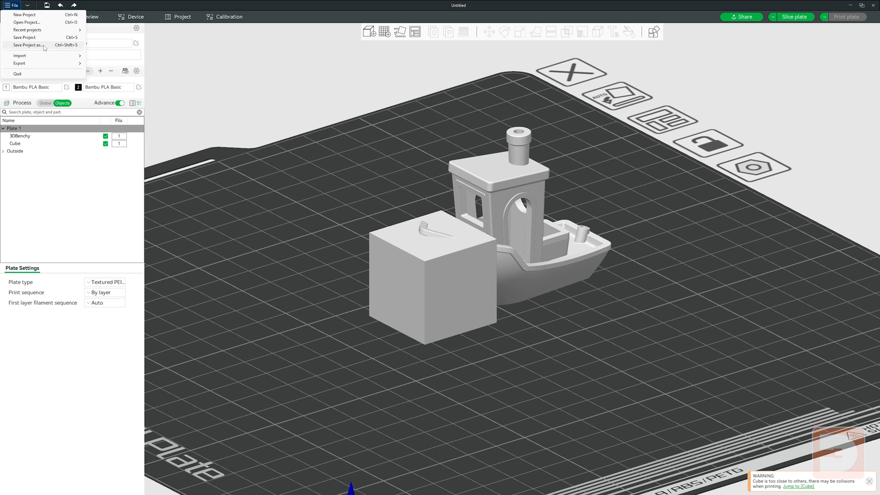
{"action": "left_click", "coordinate": [357, 174]}
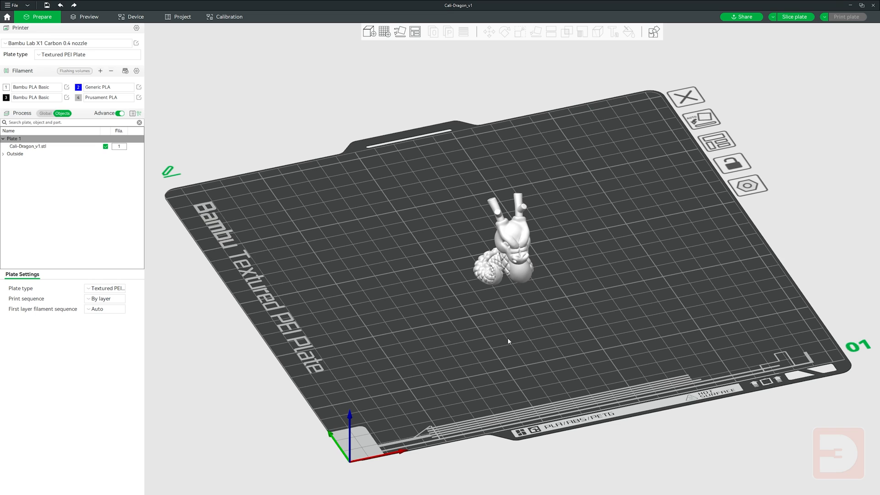
Step: Add a cube primitive from the plate menu and drag it against the Cali-Dragon
{"action": "left_click_drag", "start_coordinate": [508, 341], "coordinate": [527, 305]}
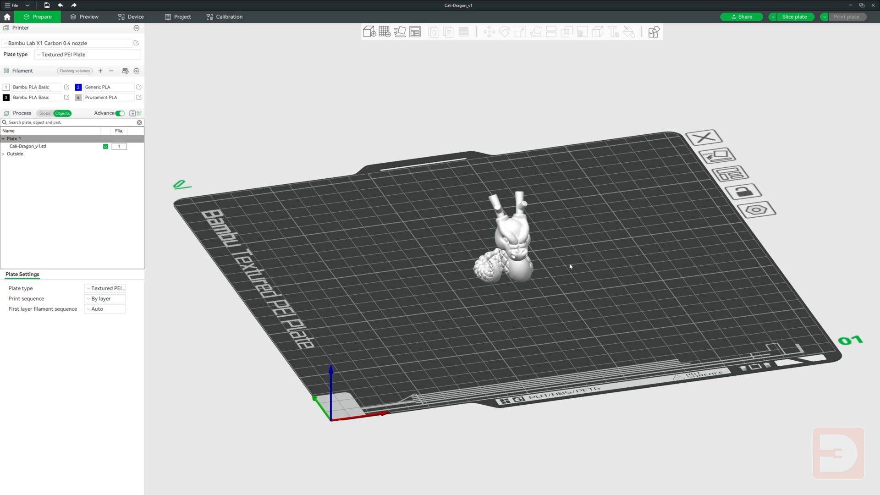
{"action": "right_click", "coordinate": [570, 267]}
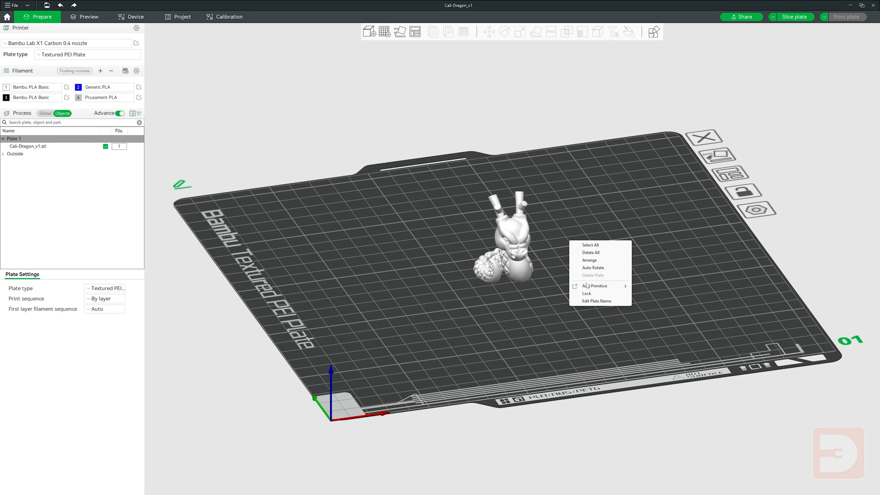
{"action": "mouse_move", "coordinate": [594, 287]}
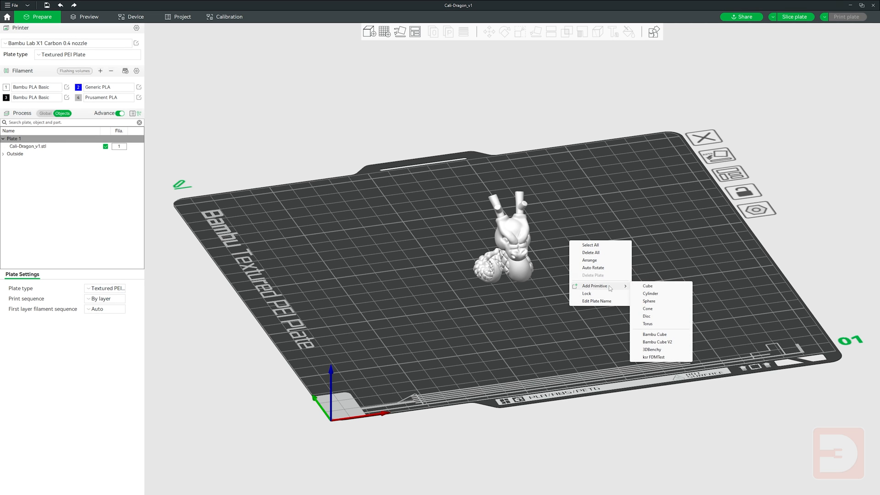
{"action": "mouse_move", "coordinate": [650, 293]}
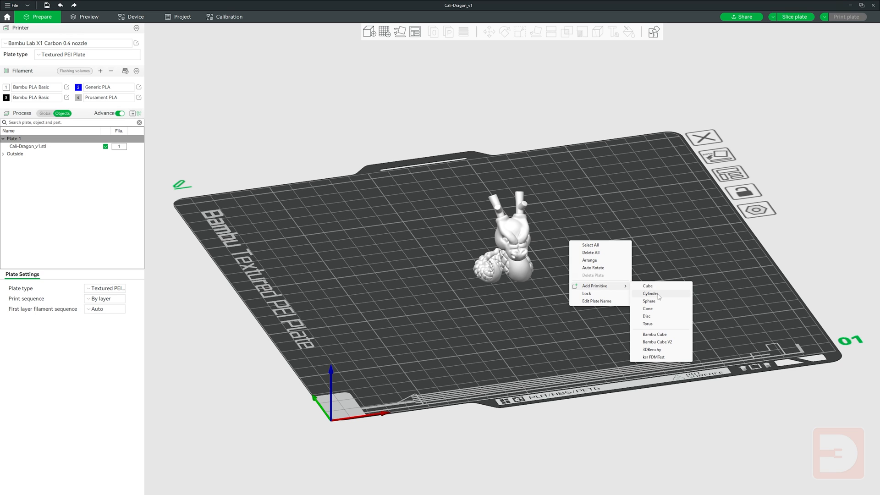
{"action": "mouse_move", "coordinate": [665, 310]}
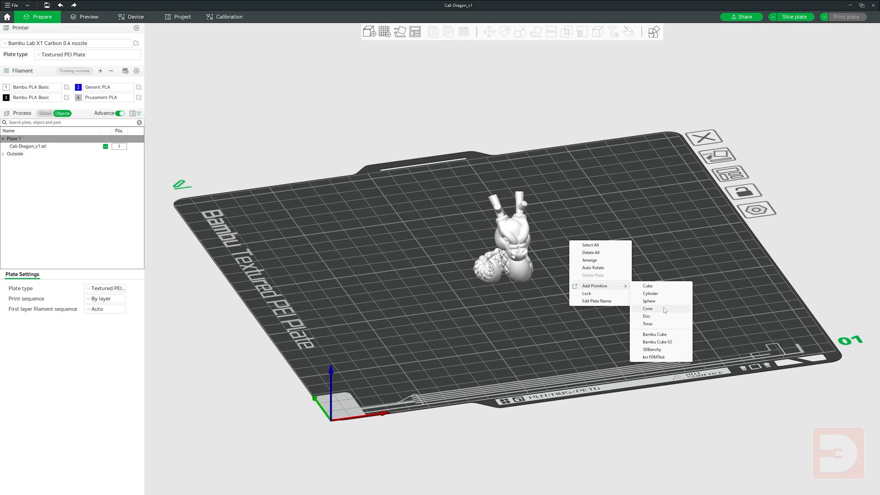
{"action": "mouse_move", "coordinate": [664, 332]}
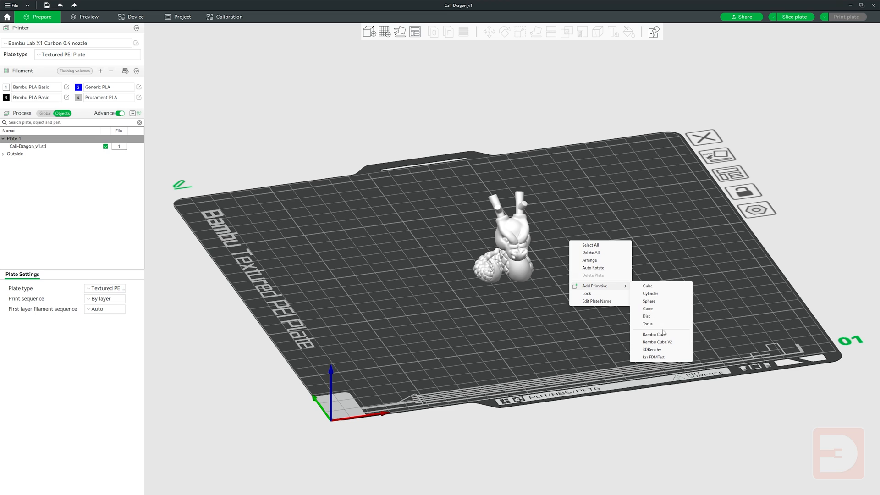
{"action": "left_click", "coordinate": [648, 286]}
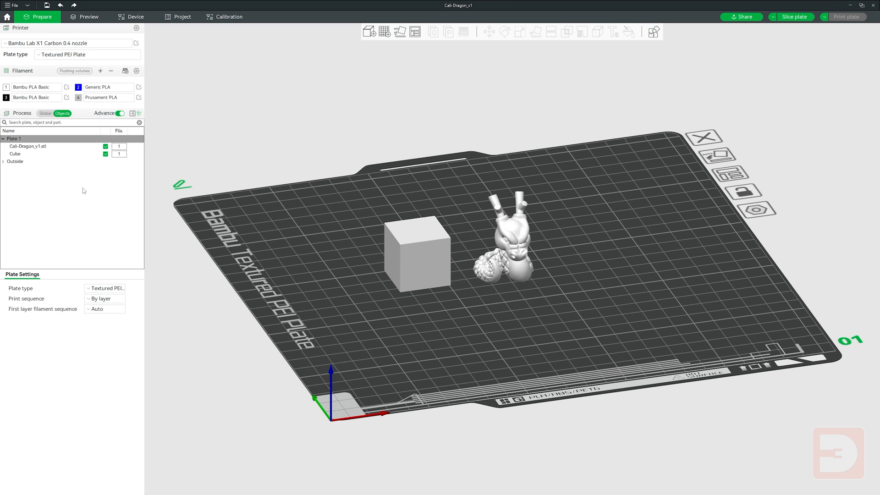
{"action": "left_click", "coordinate": [415, 250]}
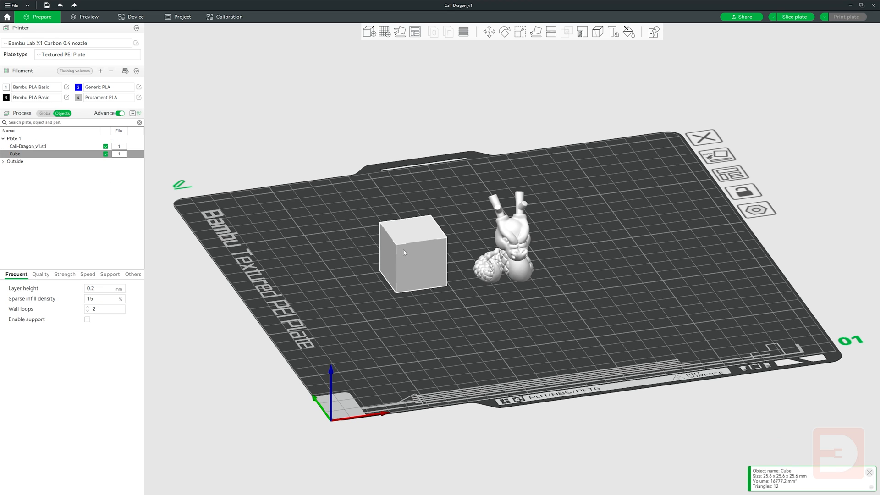
{"action": "left_click_drag", "start_coordinate": [414, 253], "coordinate": [477, 259]}
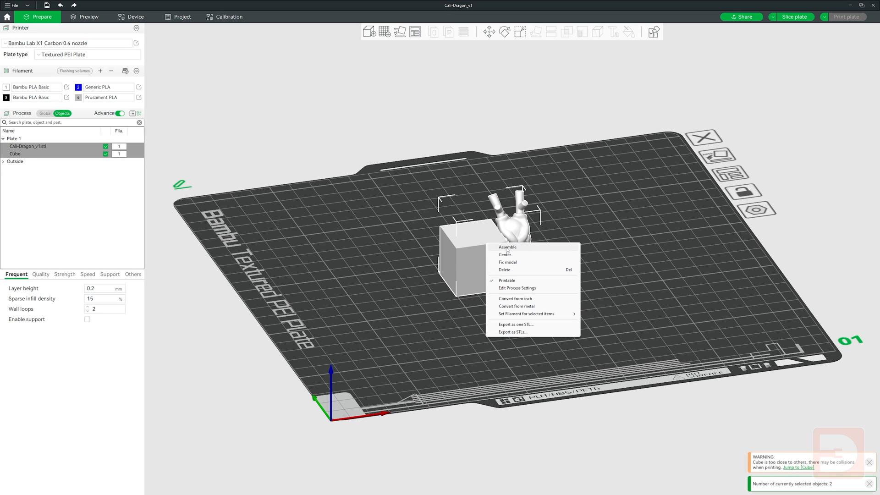
Step: Assemble dragon and cube, then run Mesh Boolean Difference subtracting the cube with Delete input enabled
{"action": "left_click", "coordinate": [507, 247]}
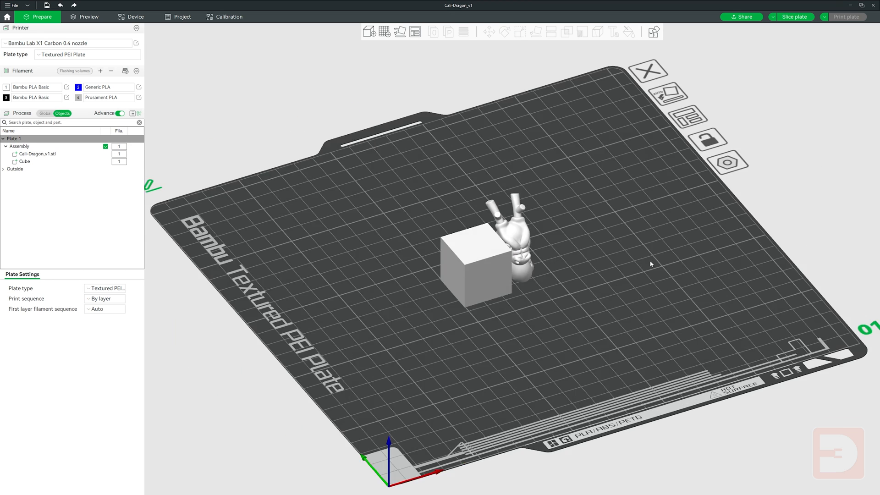
{"action": "left_click", "coordinate": [476, 264]}
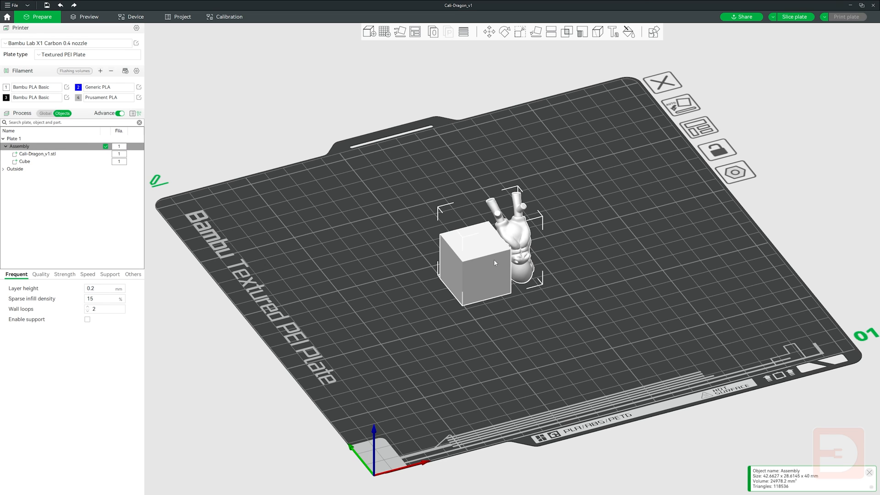
{"action": "left_click", "coordinate": [567, 31]}
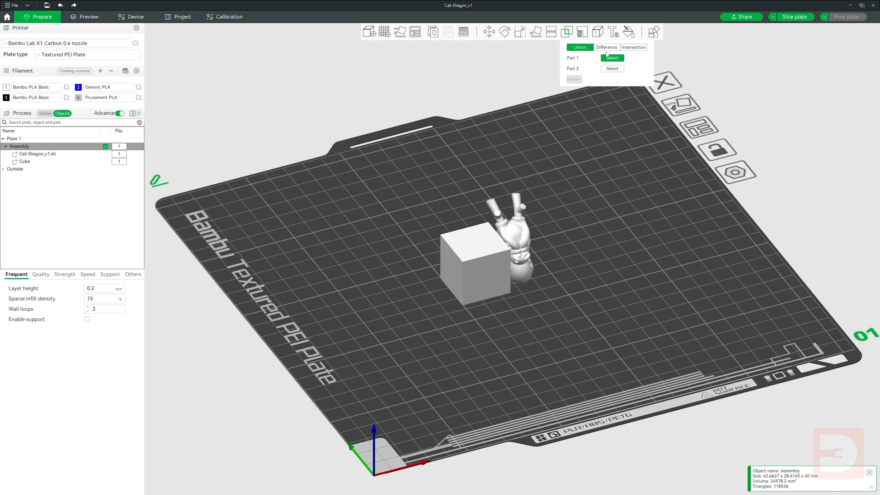
{"action": "left_click", "coordinate": [606, 47]}
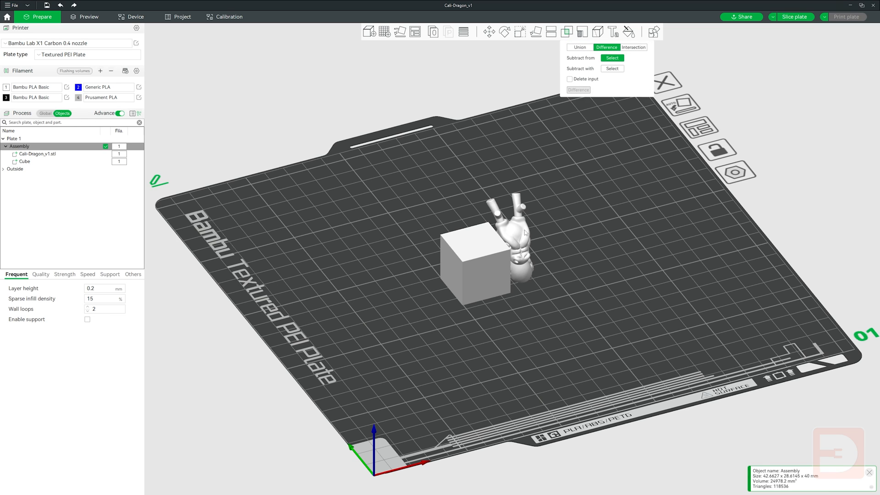
{"action": "left_click", "coordinate": [613, 58]}
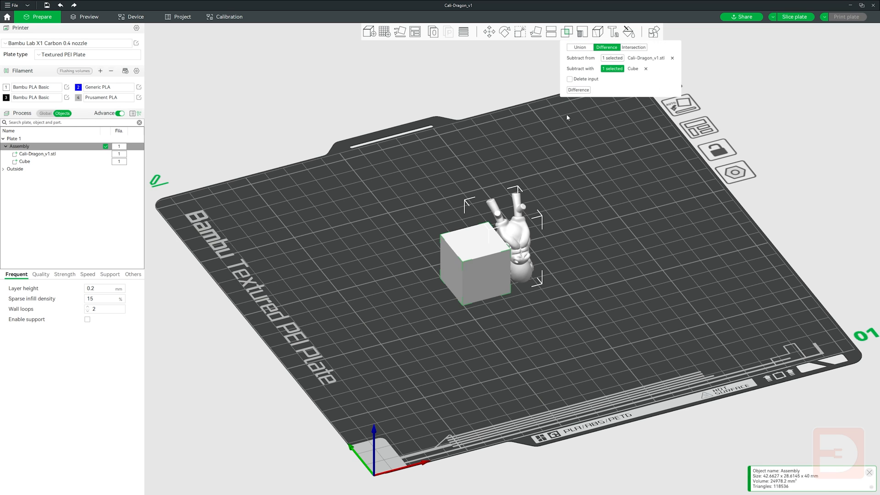
{"action": "left_click", "coordinate": [569, 78]}
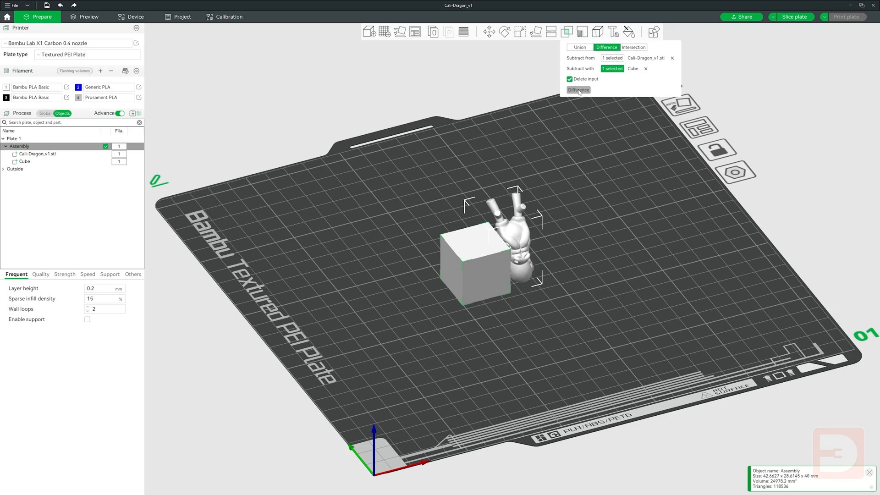
{"action": "left_click", "coordinate": [579, 90]}
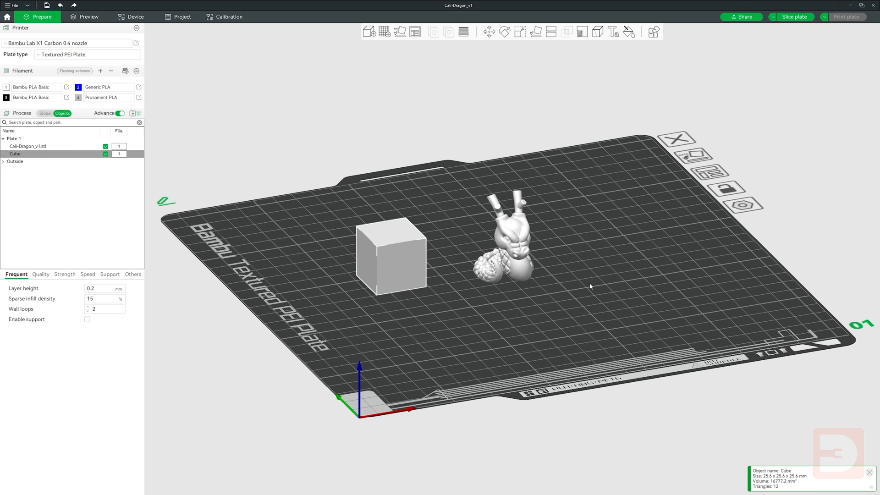
{"action": "mouse_move", "coordinate": [407, 256]}
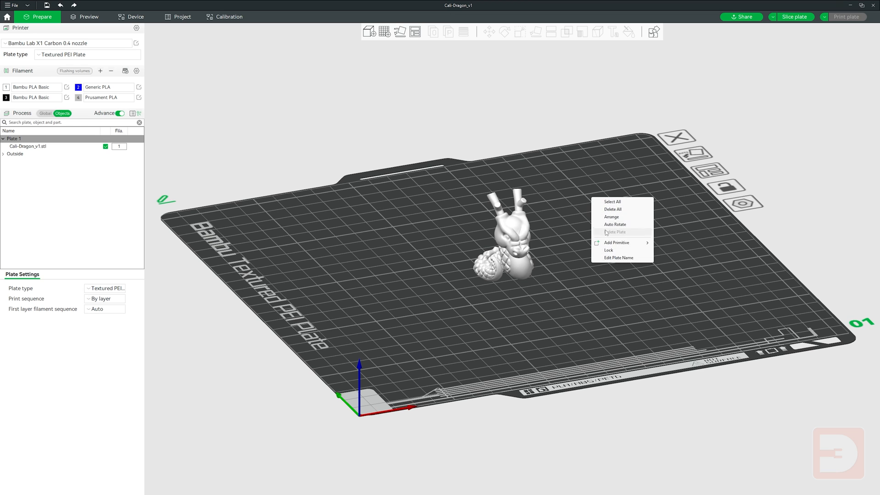
{"action": "mouse_move", "coordinate": [616, 242]}
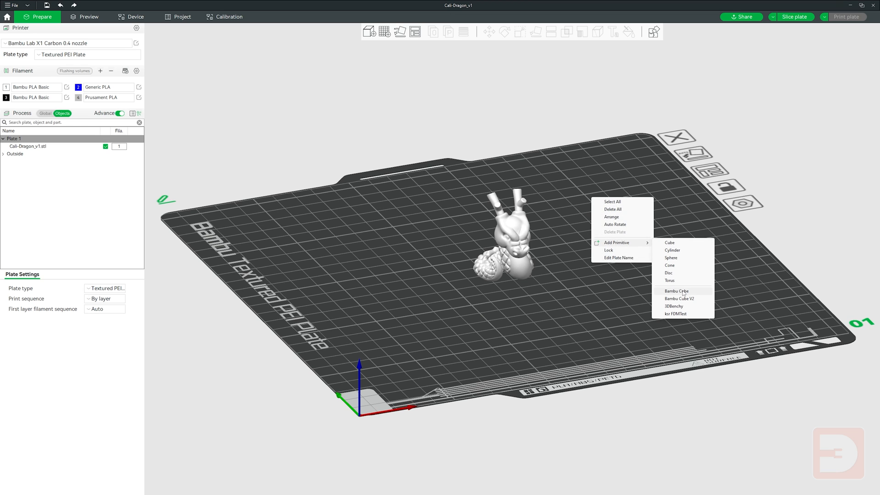
Step: Add the Bambu Cube and 3DBenchy primitives alongside the Cali-Dragon
{"action": "left_click", "coordinate": [676, 291]}
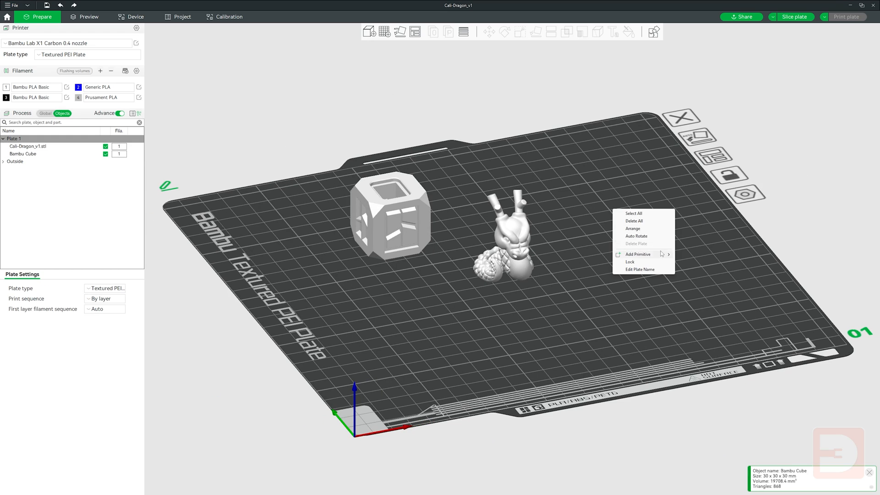
{"action": "mouse_move", "coordinate": [638, 254]}
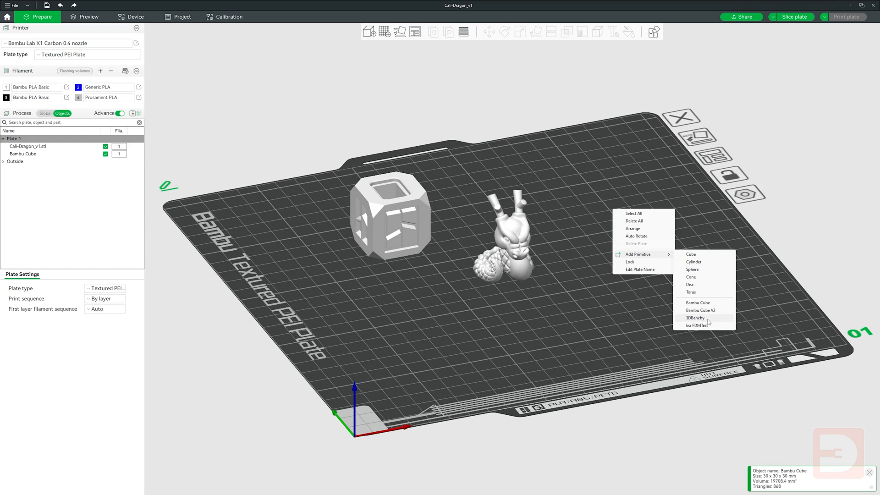
{"action": "left_click", "coordinate": [696, 318]}
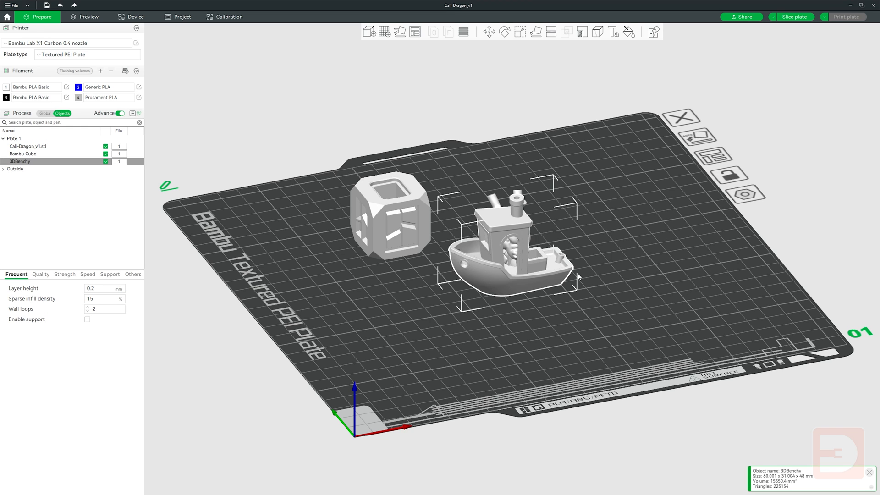